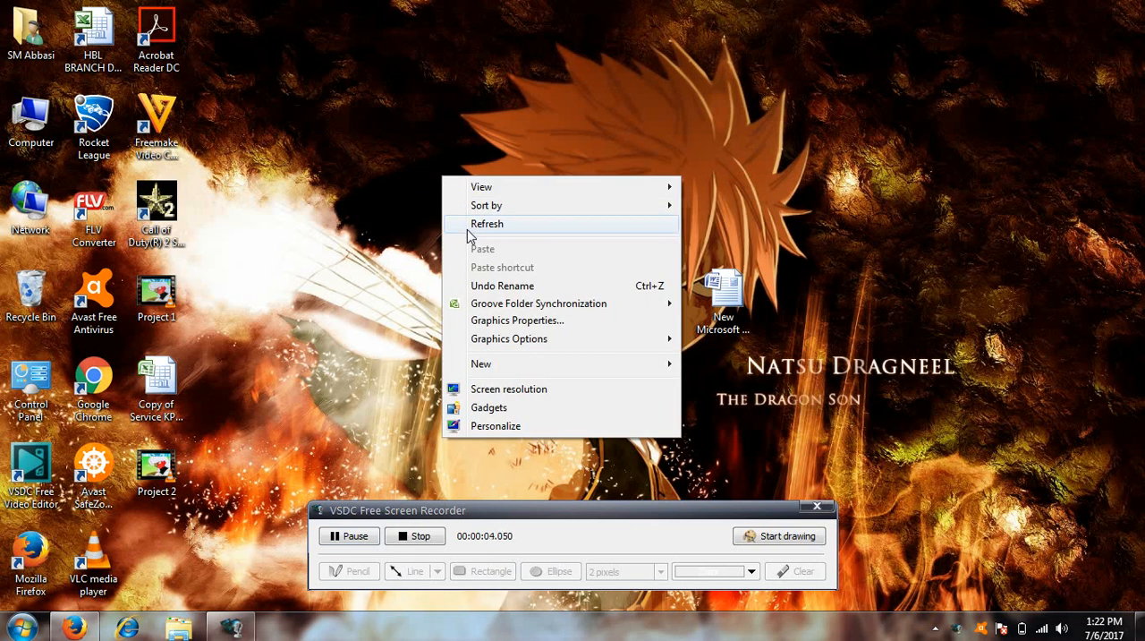
Bring up System properties from the desktop Computer icon, showing 4.00 GB RAM (2.93 GB usable), 32-bit.
{"action": "left_click", "coordinate": [487, 224]}
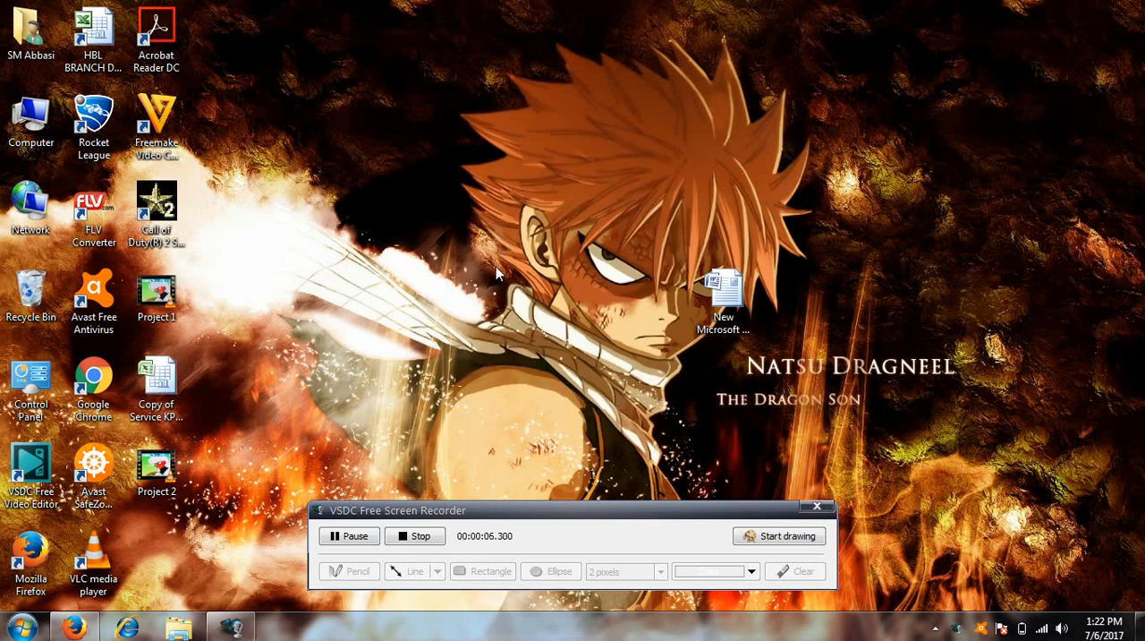
{"action": "right_click", "coordinate": [469, 269]}
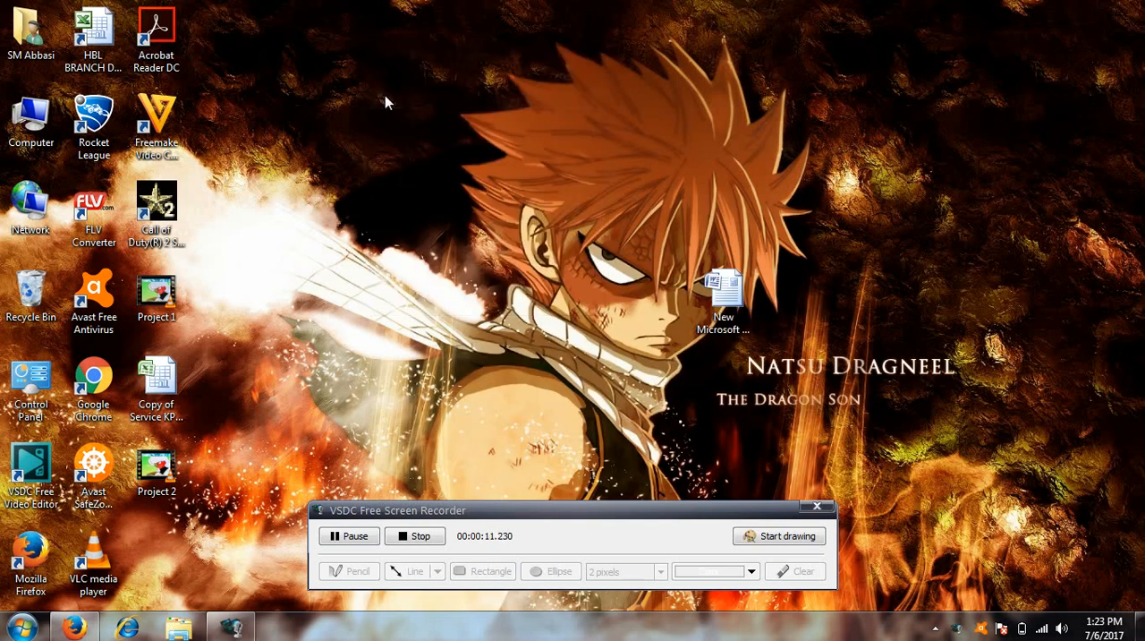
{"action": "left_click", "coordinate": [93, 32]}
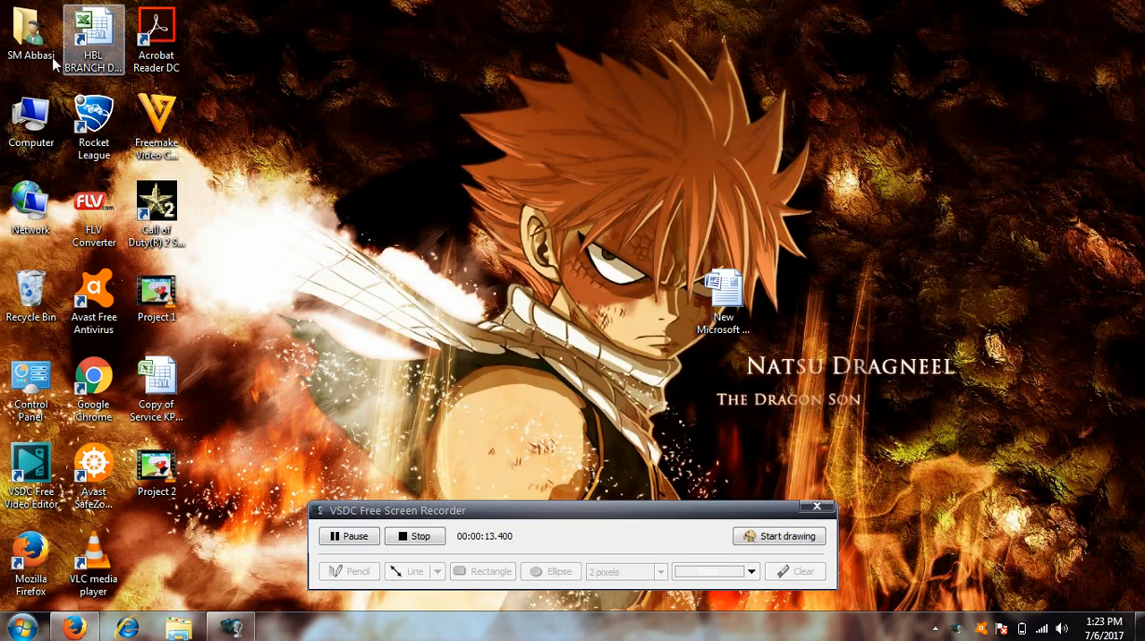
{"action": "right_click", "coordinate": [27, 122]}
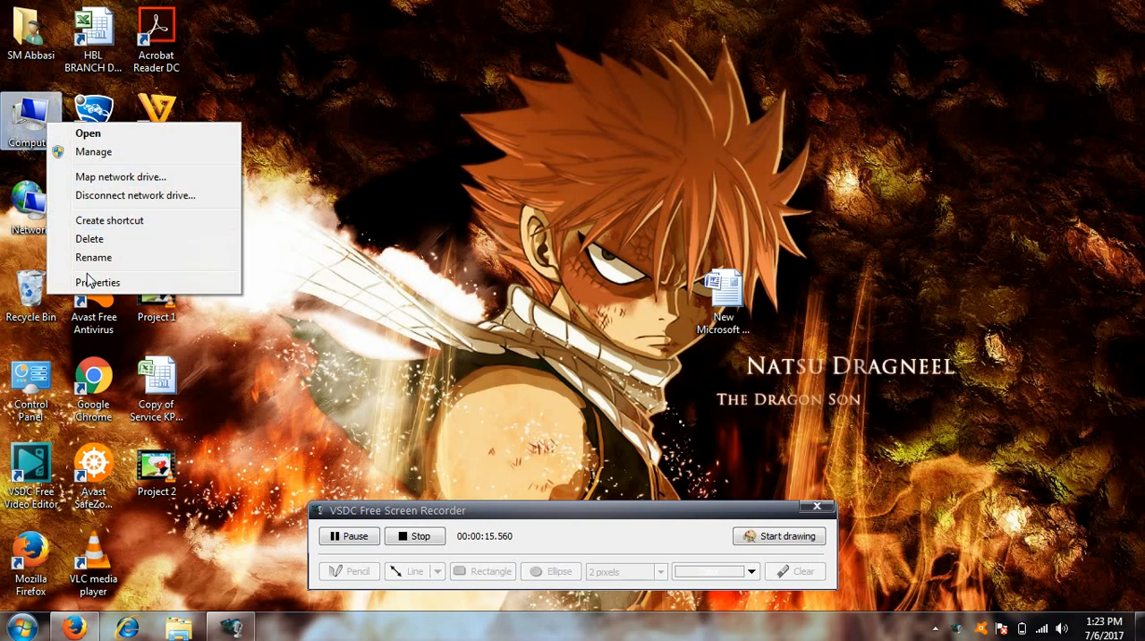
{"action": "left_click", "coordinate": [97, 283]}
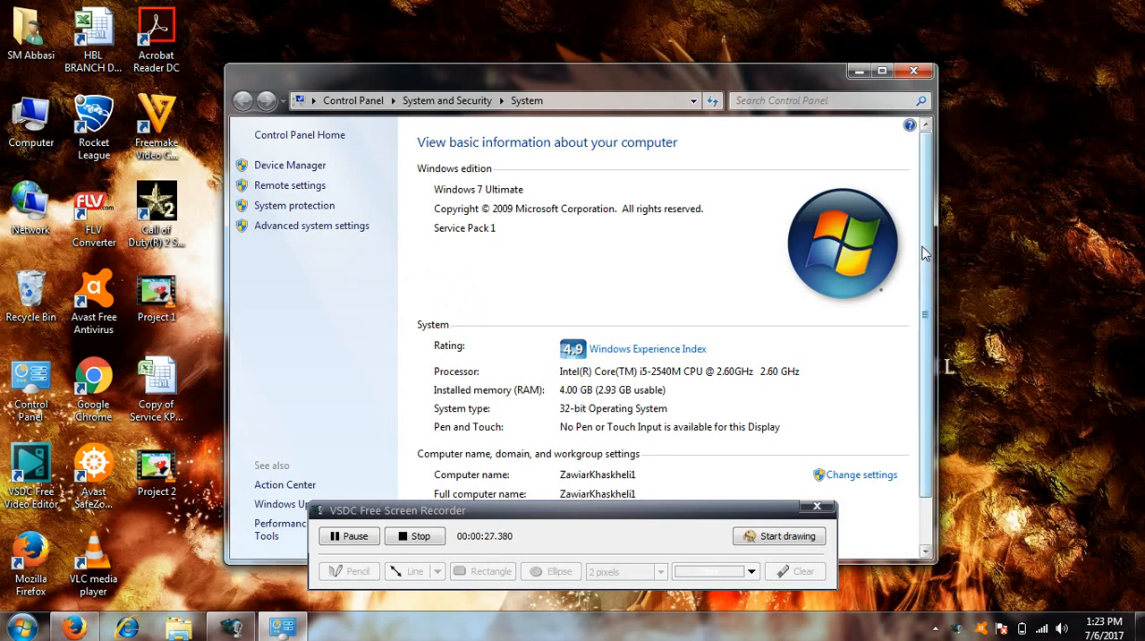
{"action": "scroll", "scroll_direction": "down", "scroll_amount": 3}
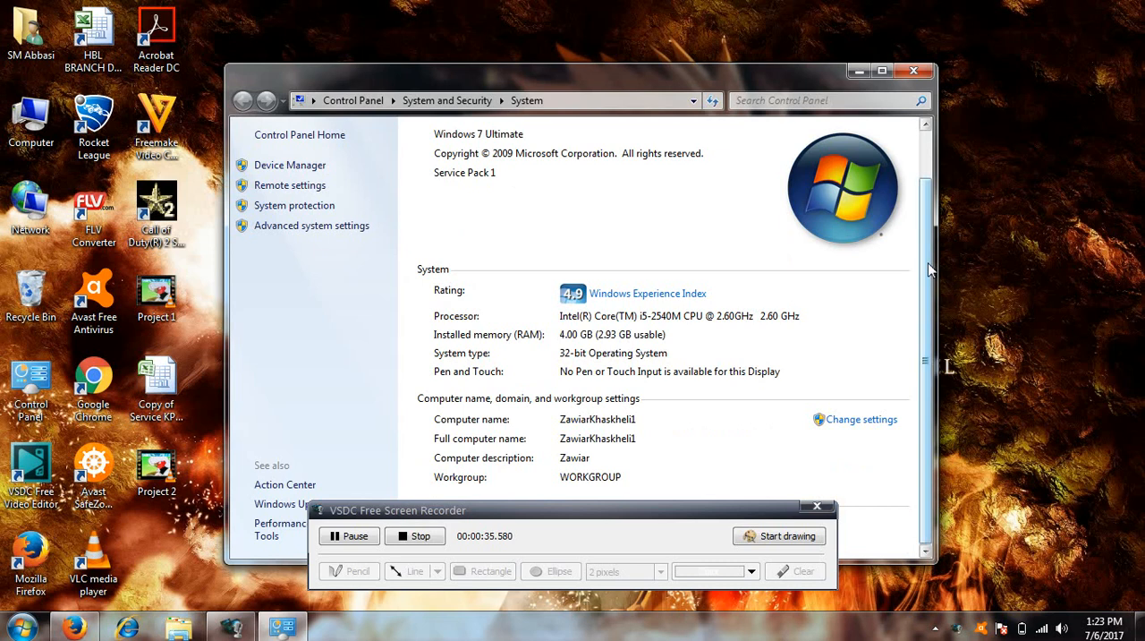
{"action": "mouse_move", "coordinate": [573, 385]}
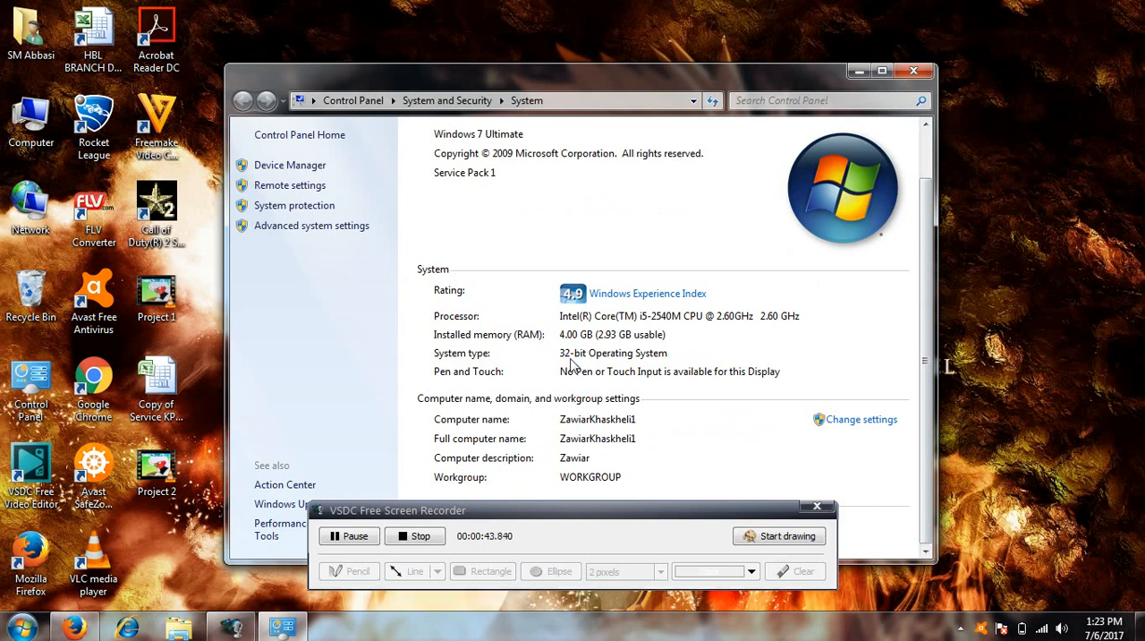
{"action": "mouse_move", "coordinate": [581, 349]}
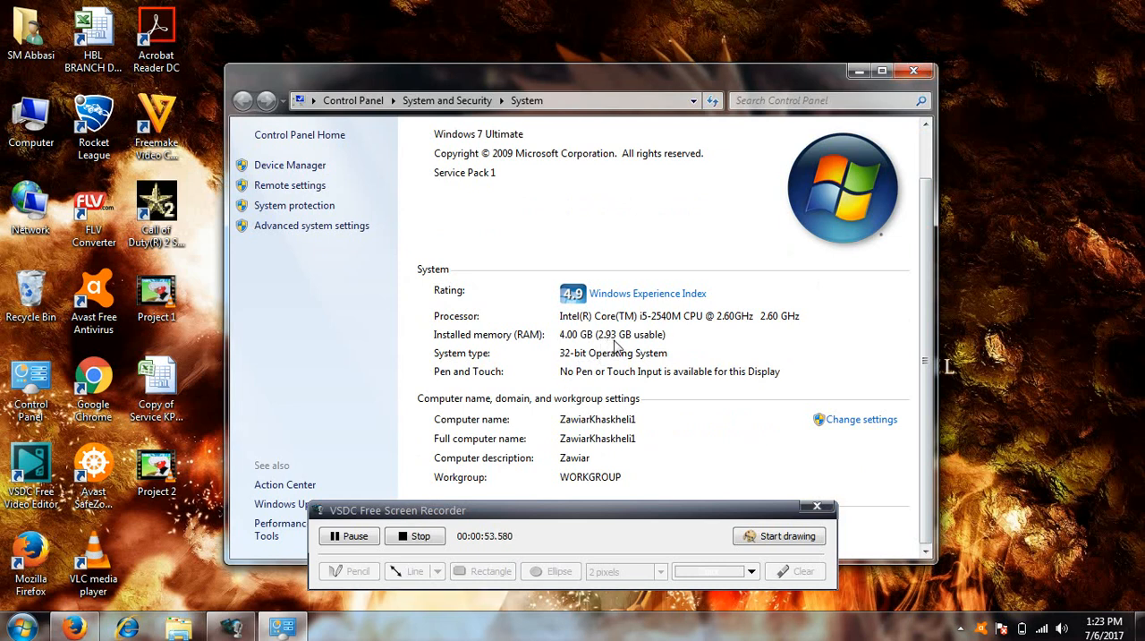
{"action": "mouse_move", "coordinate": [658, 352]}
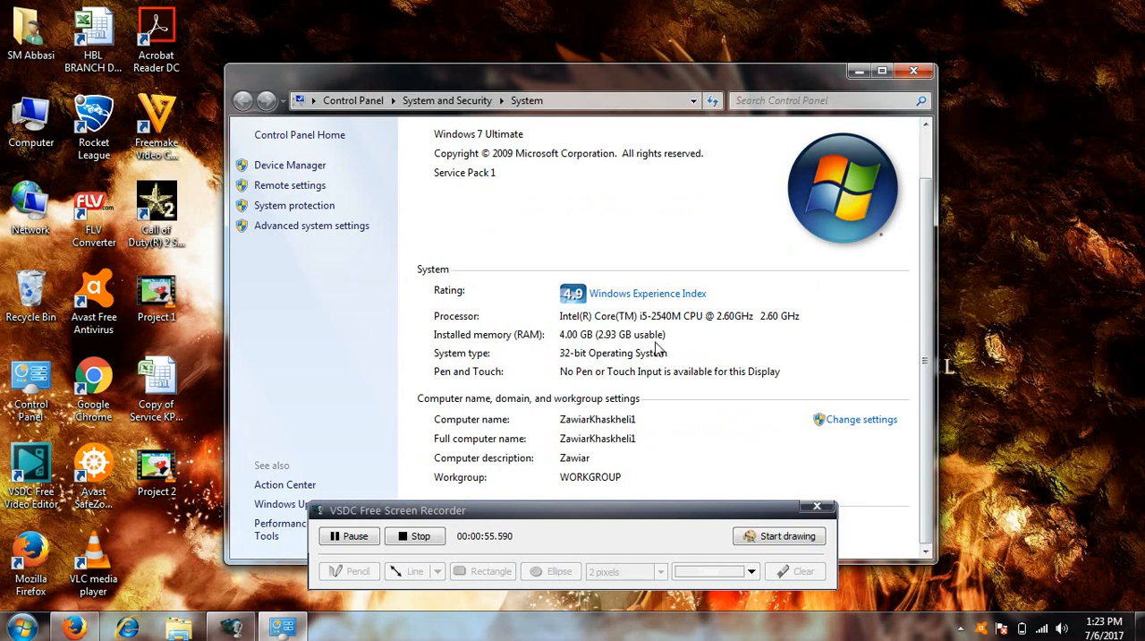